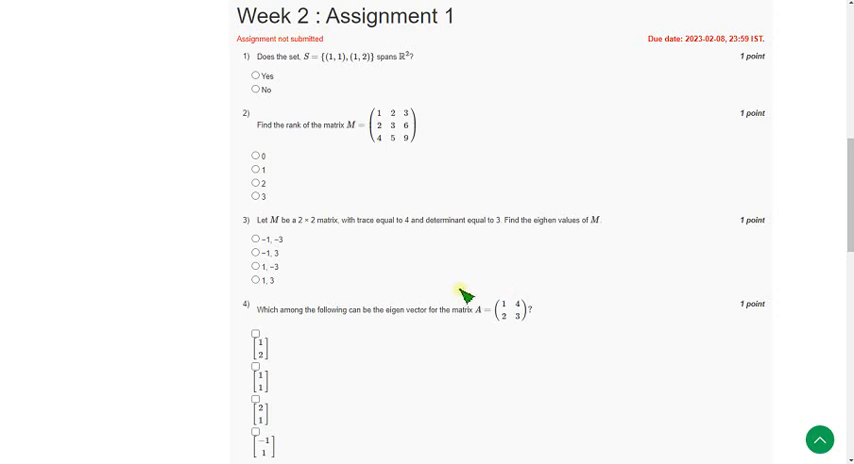
pyautogui.moveTo(400, 298)
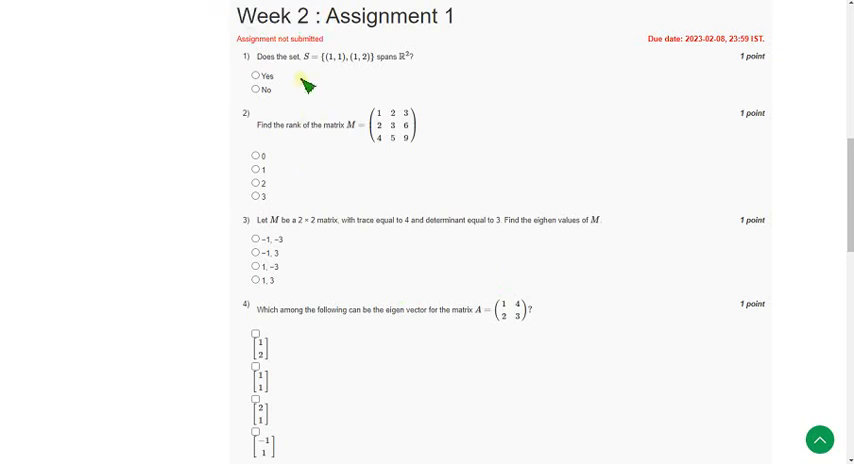
# - Mark 'Yes' for the spanning question and select 3 as the rank of matrix M
pyautogui.doubleClick(264, 56)
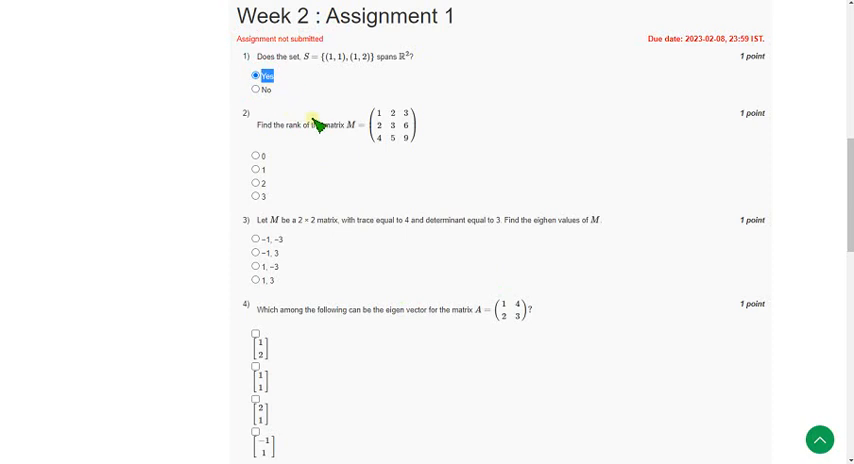
pyautogui.moveTo(284, 156)
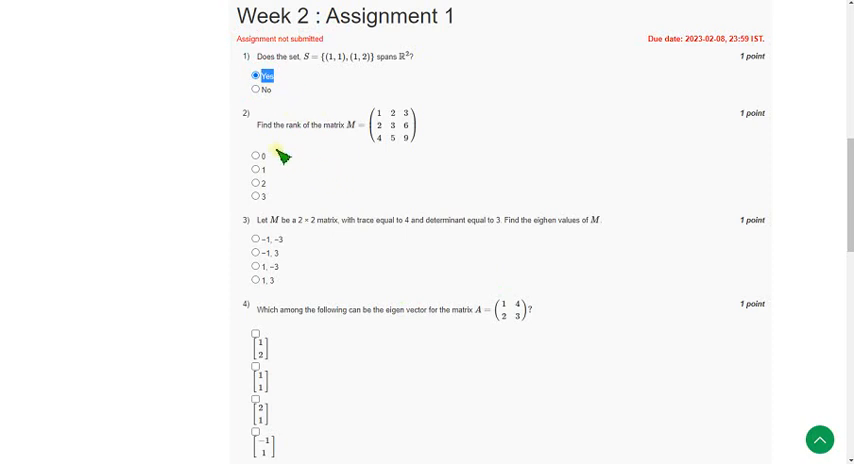
pyautogui.doubleClick(300, 128)
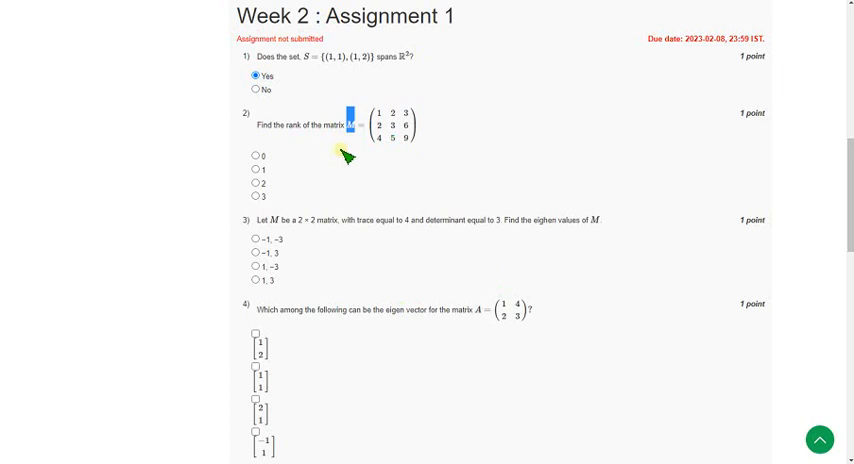
pyautogui.moveTo(344, 158)
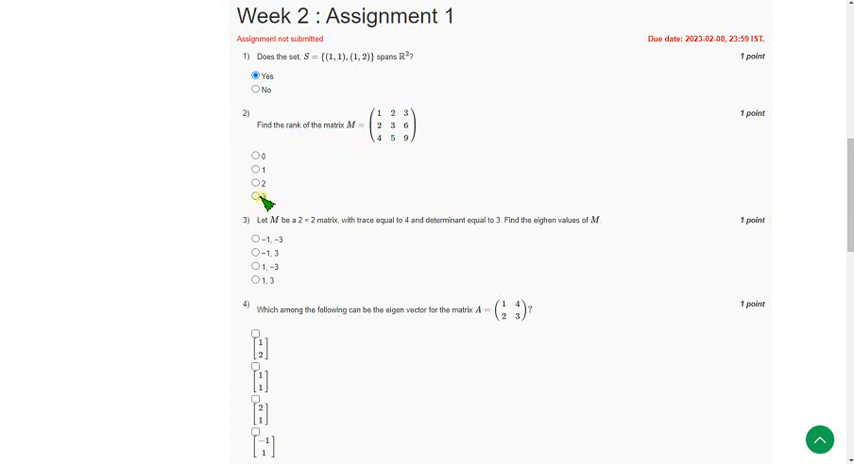
pyautogui.click(252, 196)
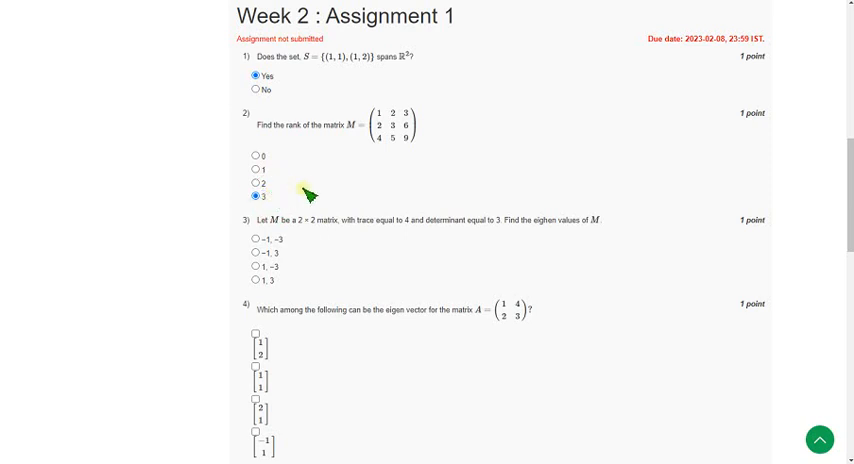
pyautogui.moveTo(328, 162)
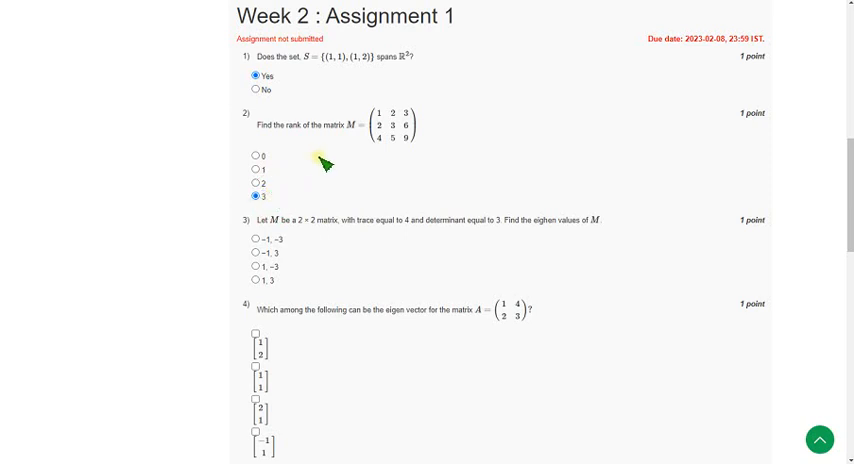
# - Scroll to question 4 and tick the [1, 1] vector as an eigenvector
pyautogui.scroll(-3)
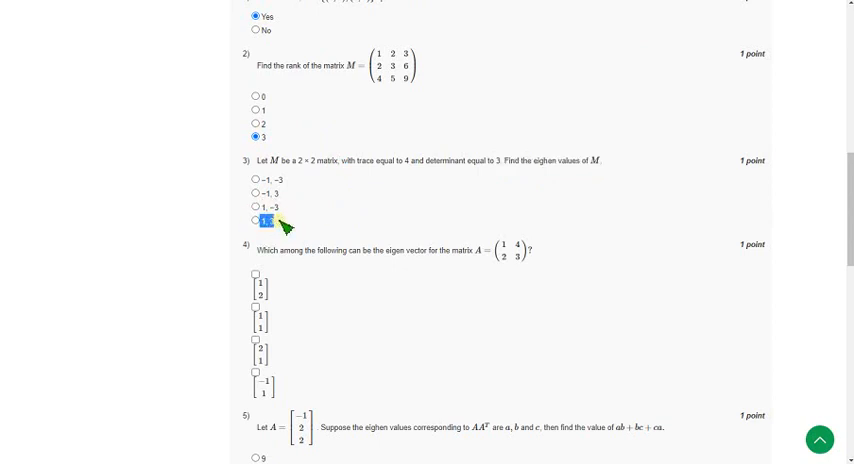
pyautogui.moveTo(362, 208)
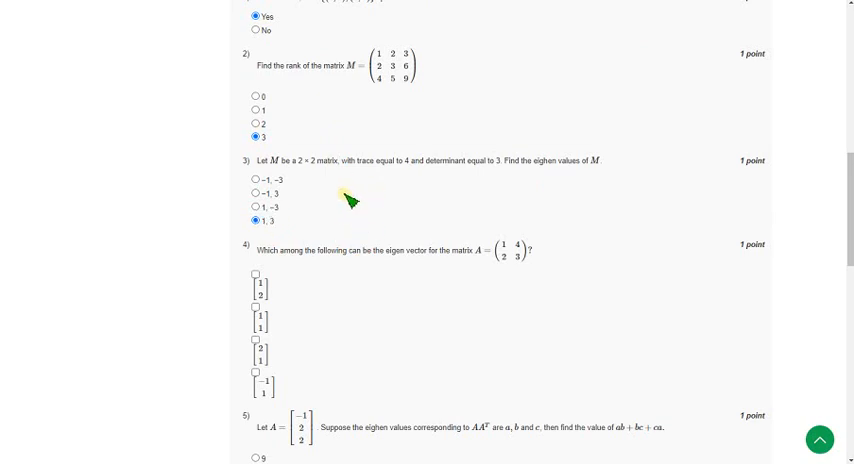
pyautogui.scroll(-3)
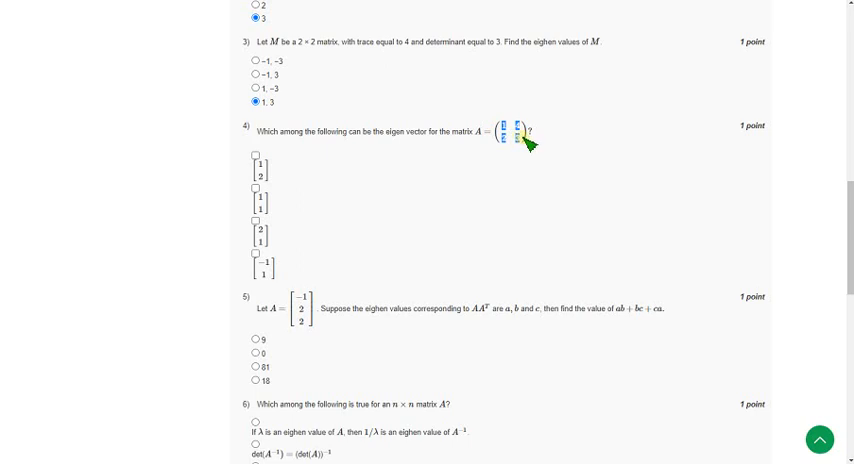
pyautogui.moveTo(356, 204)
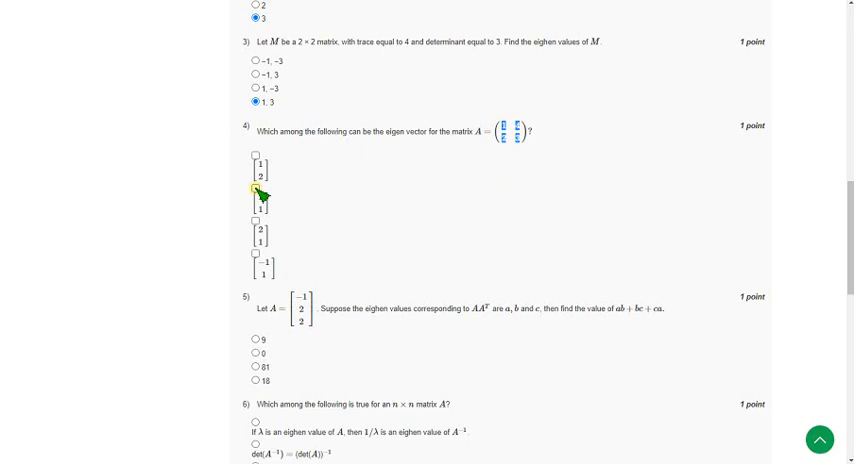
pyautogui.click(256, 188)
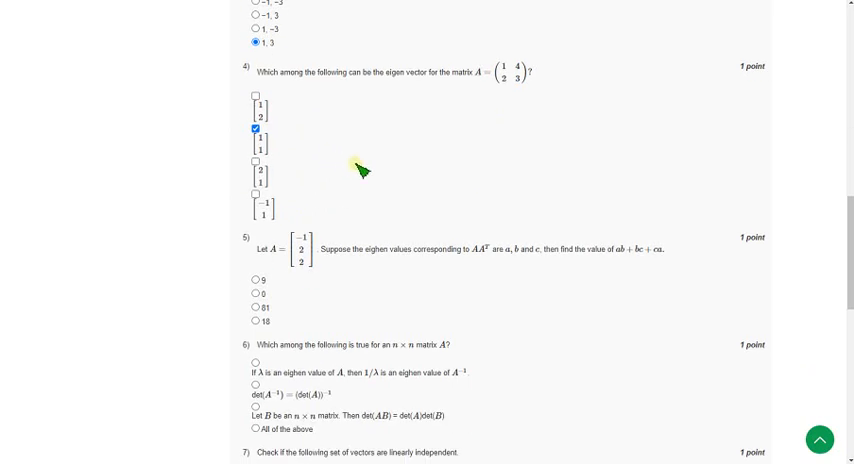
pyautogui.moveTo(348, 184)
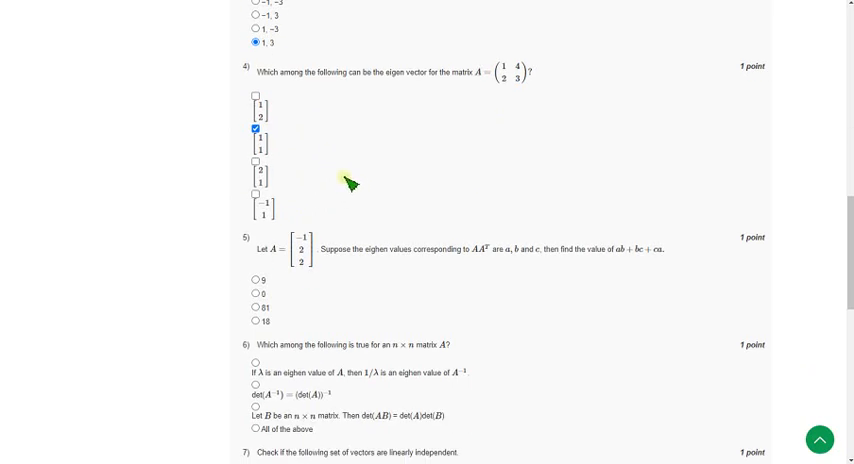
# - Scroll to question 5 and highlight the AAᵀ eigenvalue expression being asked about
pyautogui.scroll(-3)
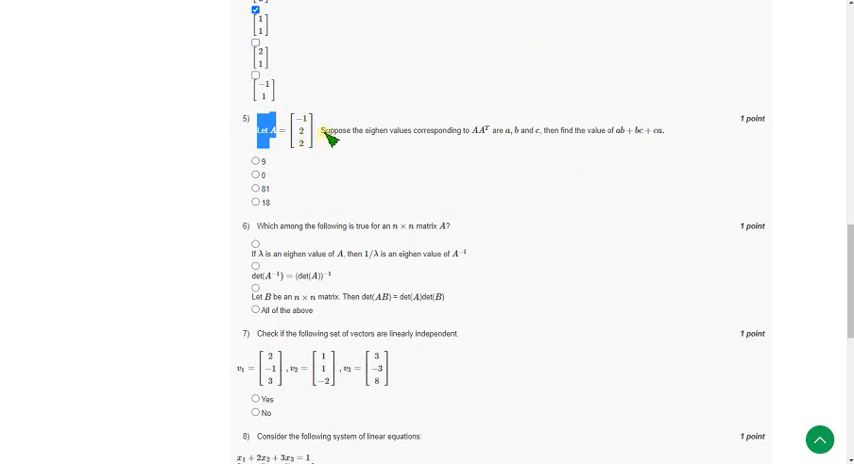
pyautogui.moveTo(320, 132); pyautogui.dragTo(470, 132)
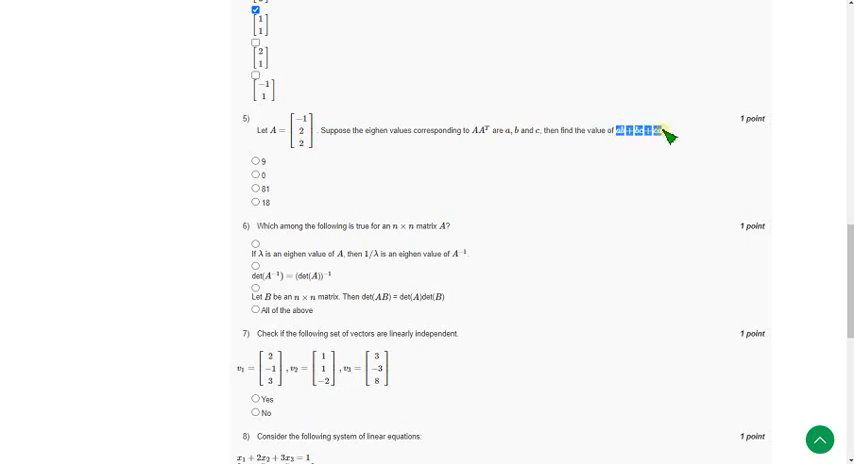
pyautogui.moveTo(292, 184)
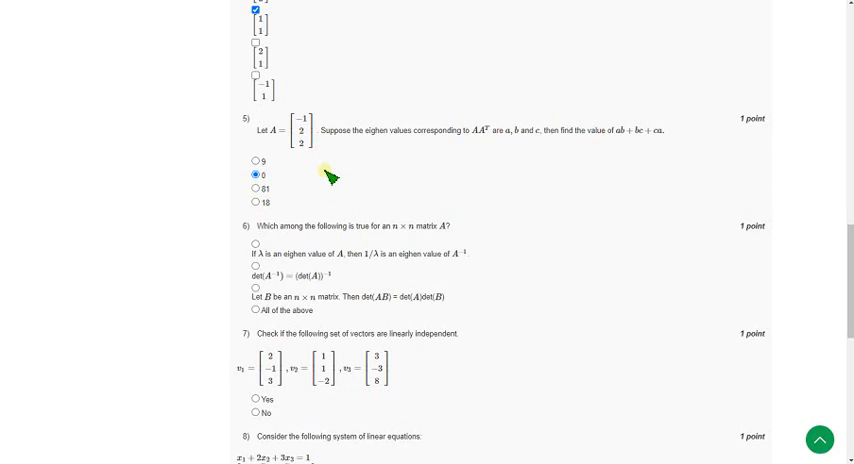
pyautogui.moveTo(310, 190)
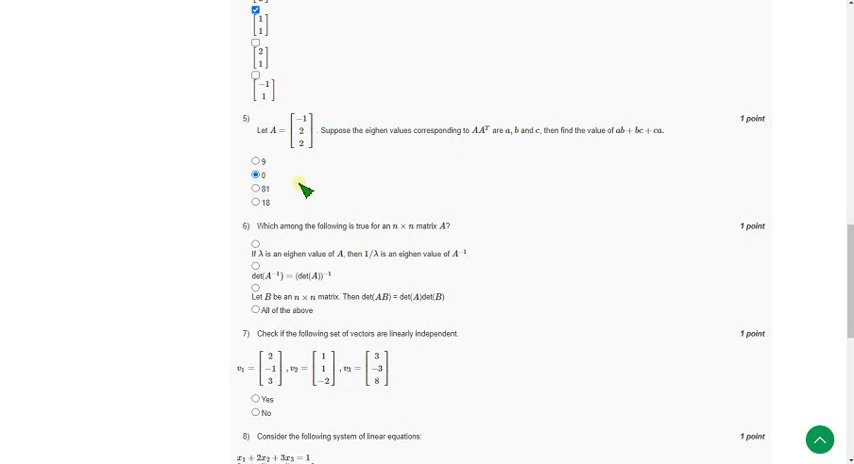
# - Choose 'All of the above' for question 6 and scroll on through questions 7 and 8
pyautogui.scroll(-3)
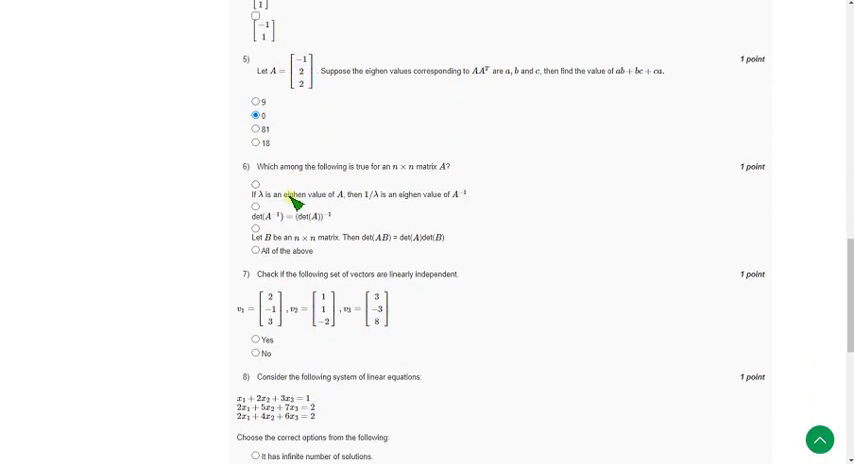
pyautogui.doubleClick(270, 166)
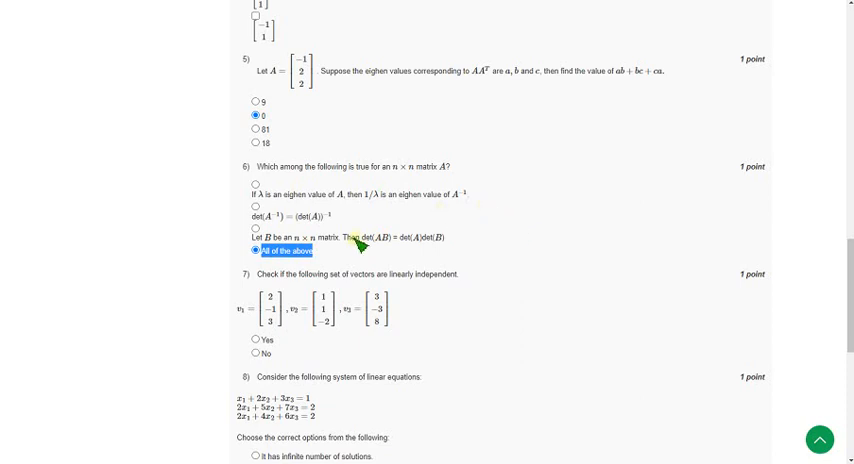
pyautogui.moveTo(484, 196)
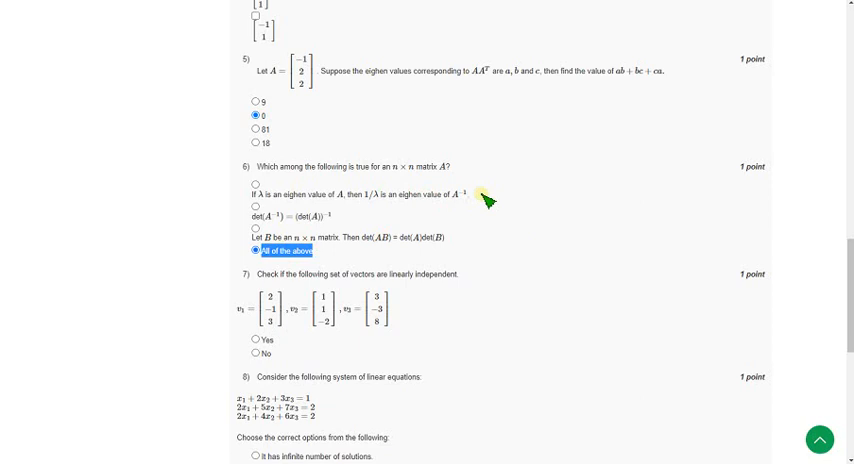
pyautogui.scroll(-3)
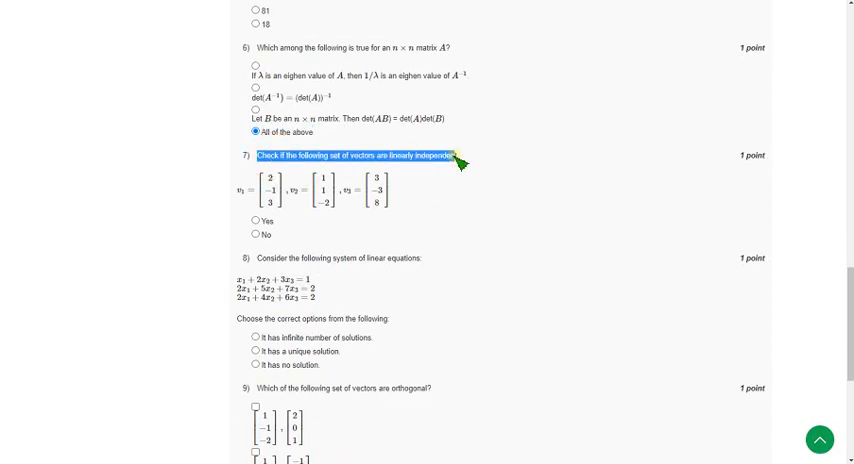
pyautogui.moveTo(310, 228)
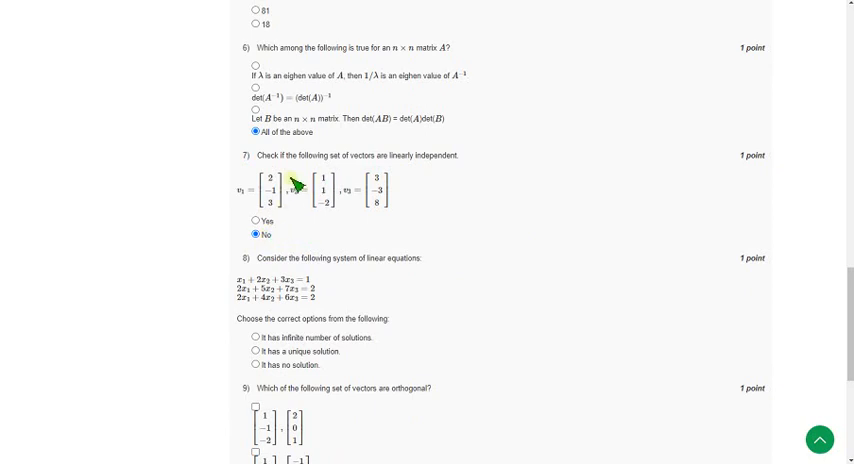
pyautogui.scroll(-3)
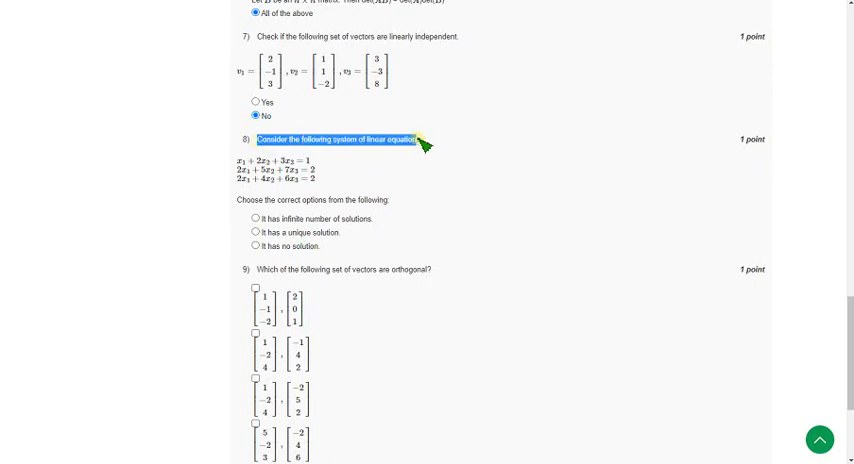
pyautogui.moveTo(388, 180)
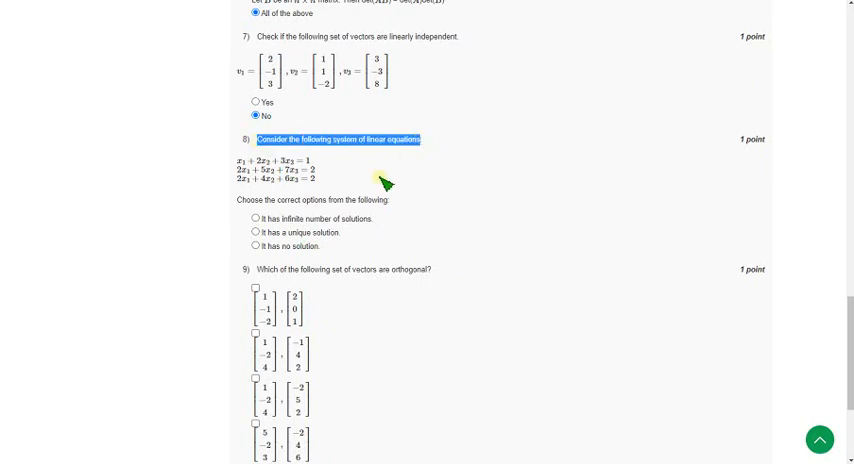
pyautogui.moveTo(344, 272)
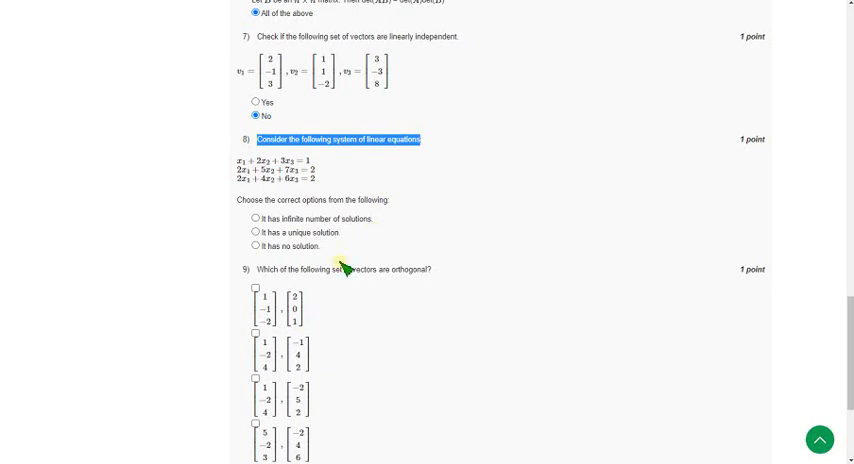
pyautogui.moveTo(336, 256)
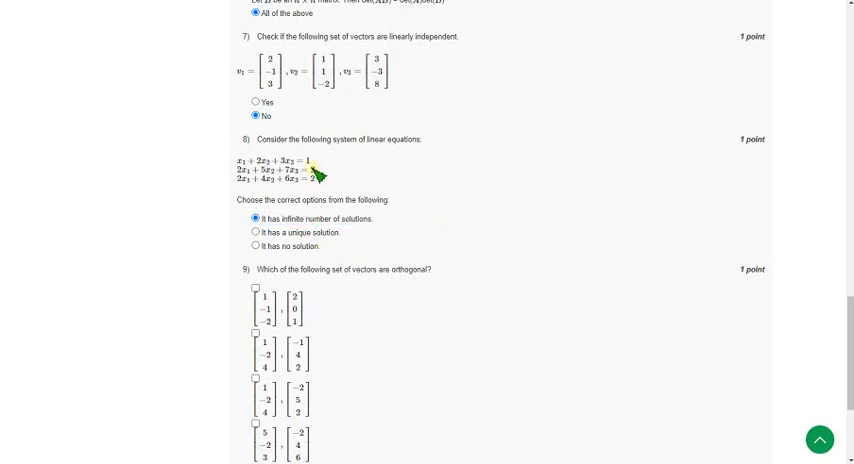
# - Scroll down from question 8 to the orthogonal-sets checkboxes of question 9
pyautogui.scroll(-3)
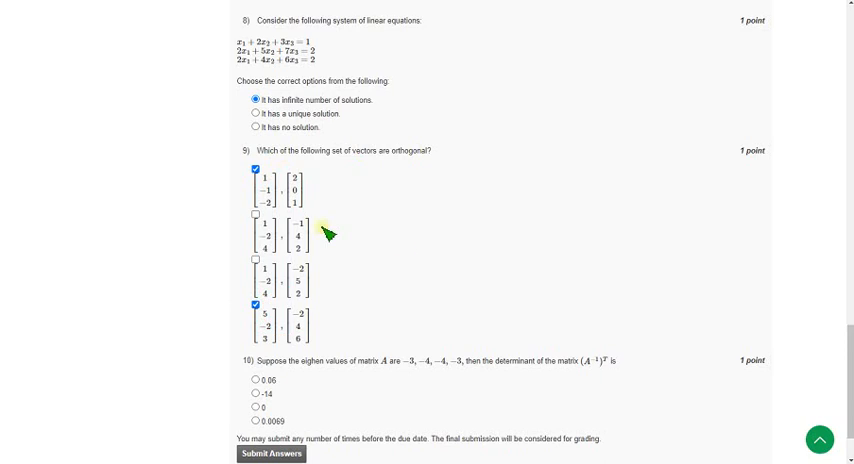
pyautogui.moveTo(298, 348)
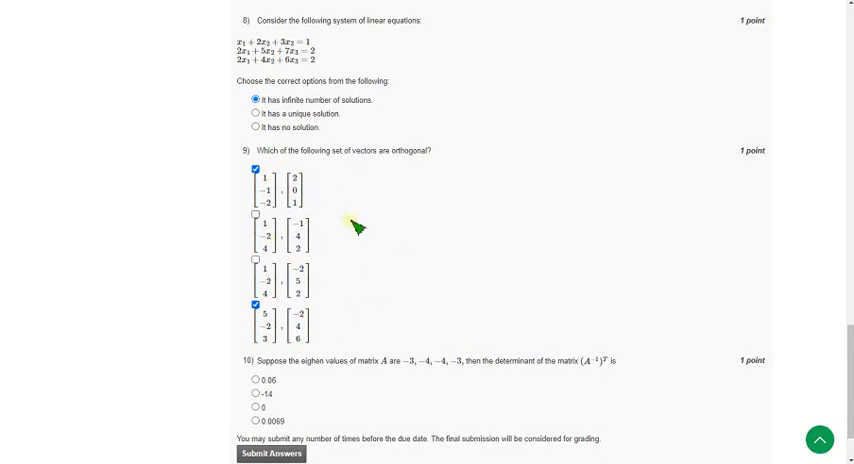
pyautogui.moveTo(370, 258)
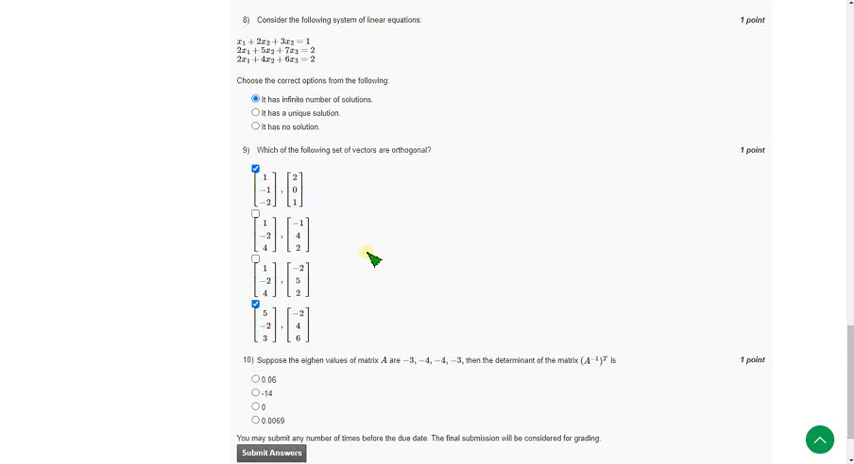
# - Scroll down to question 10 on the determinant of (A⁻¹)ᵀ above Submit Answers
pyautogui.scroll(-3)
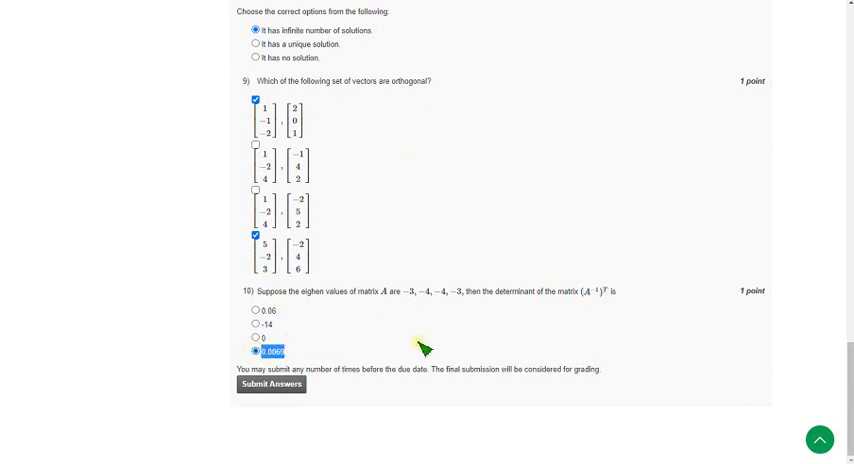
pyautogui.moveTo(412, 342)
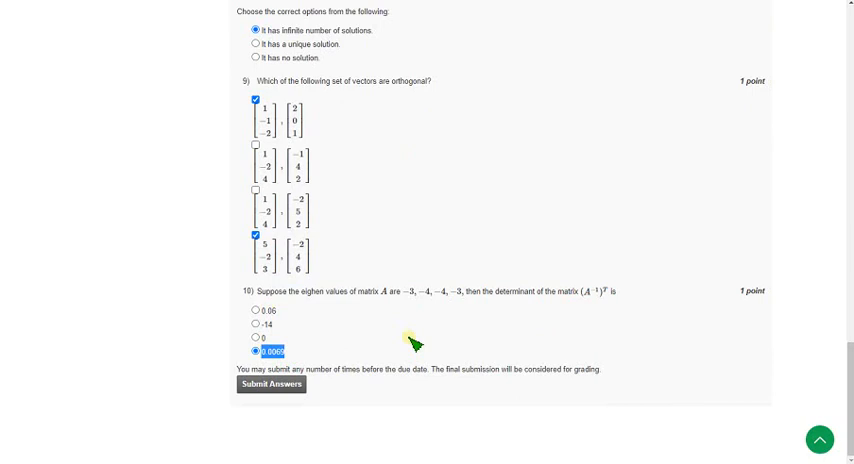